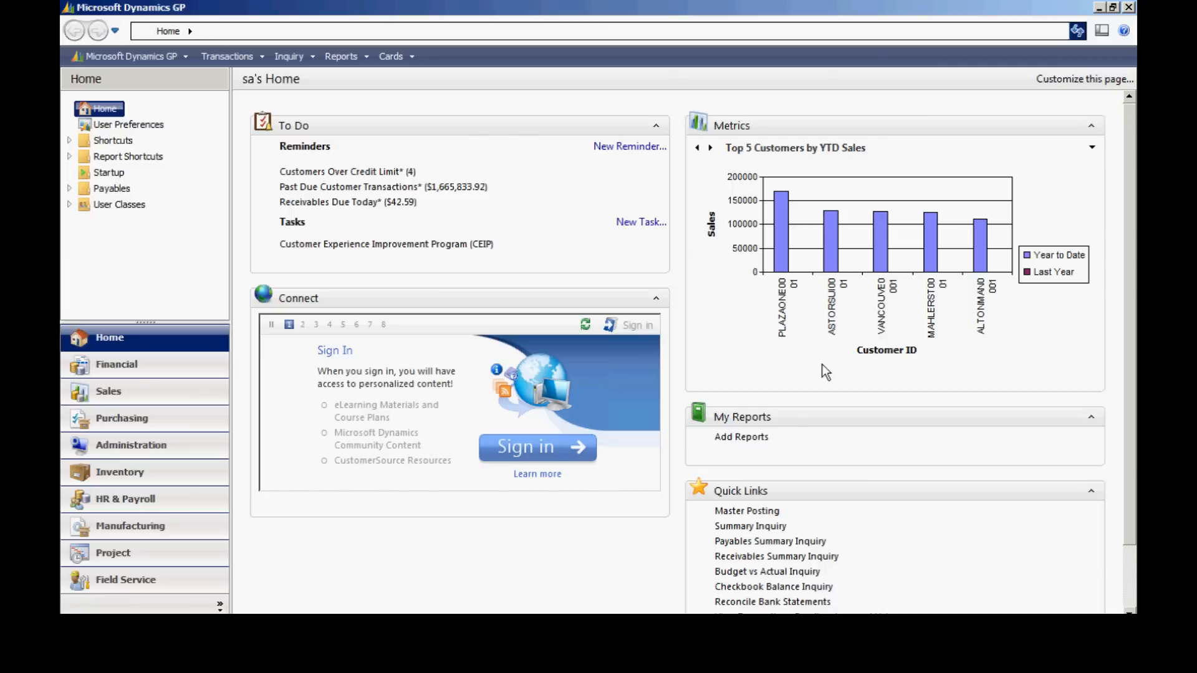
- Go to the Purchasing setup options under Tools > Setup
click(129, 55)
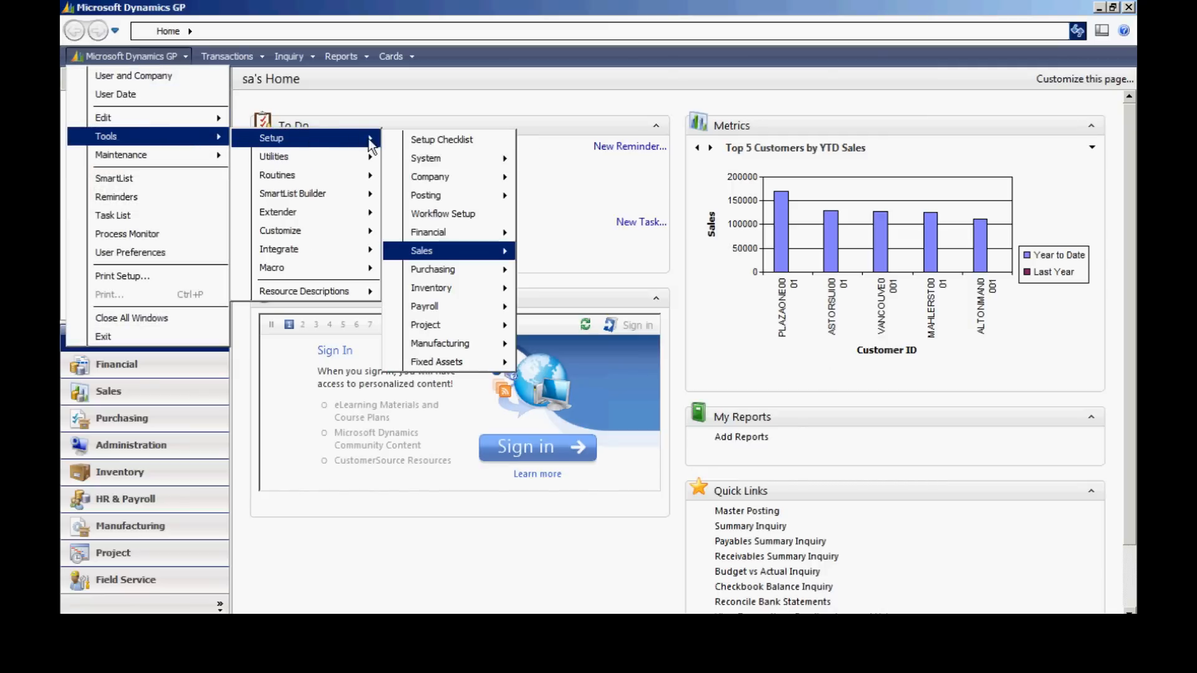
mouse_move(432, 269)
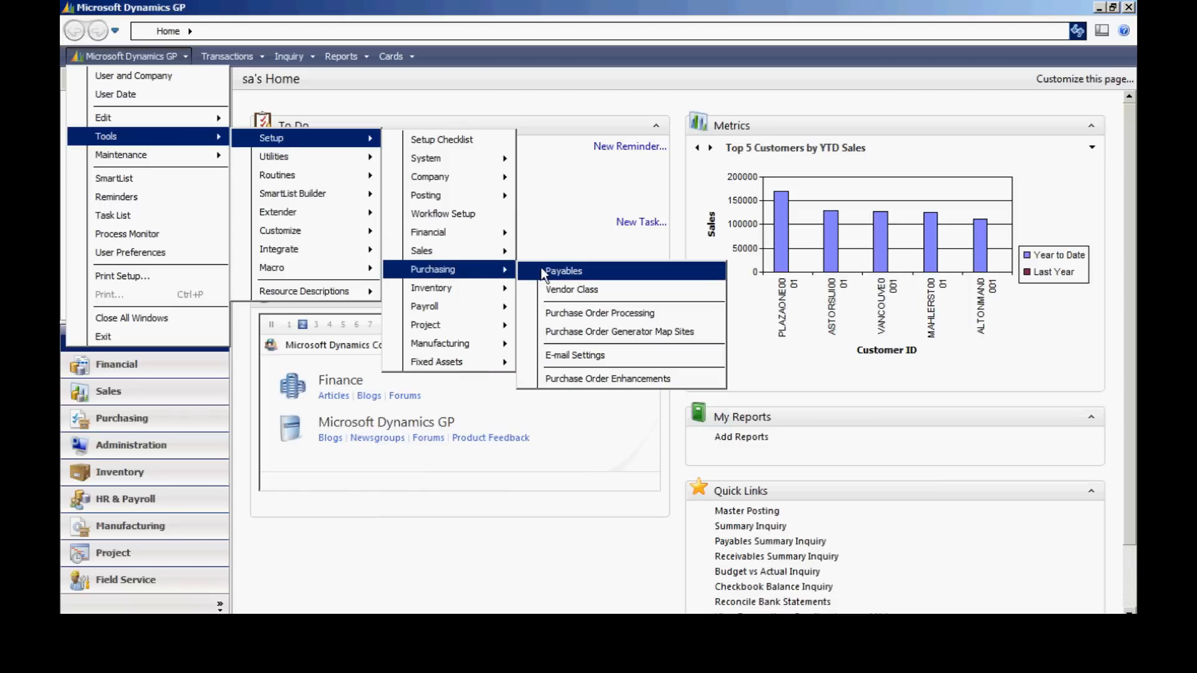
- Open Payables Management Setup to review aging periods, passwords and defaults
click(564, 271)
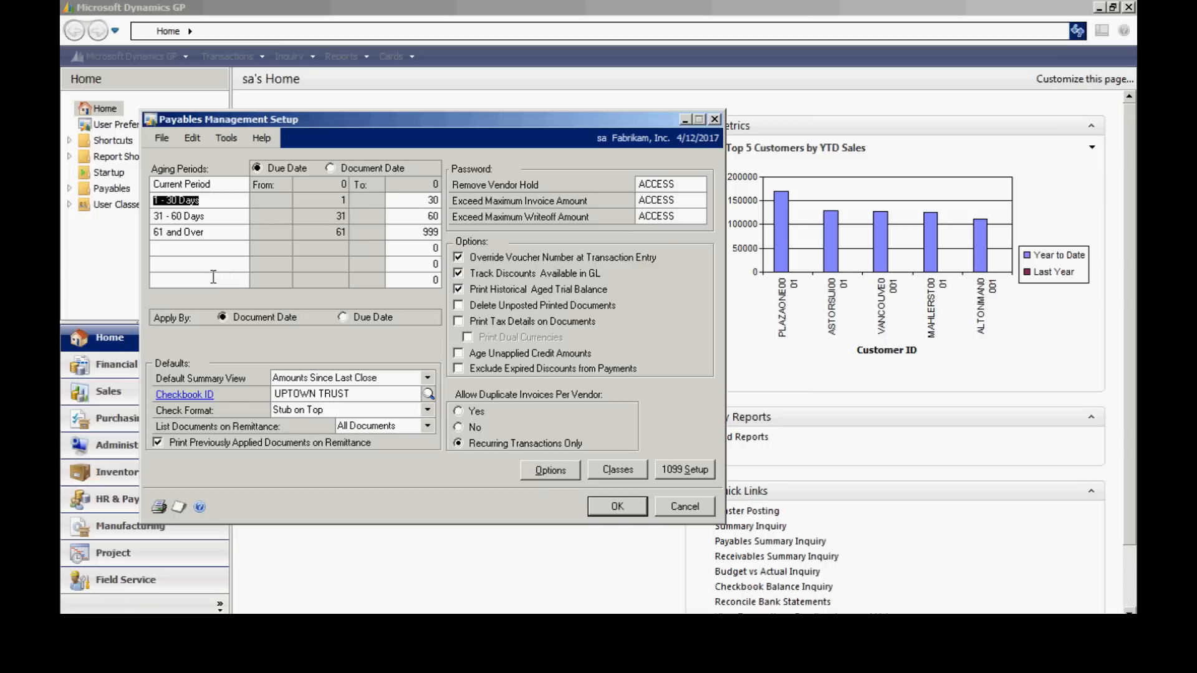
mouse_move(222, 232)
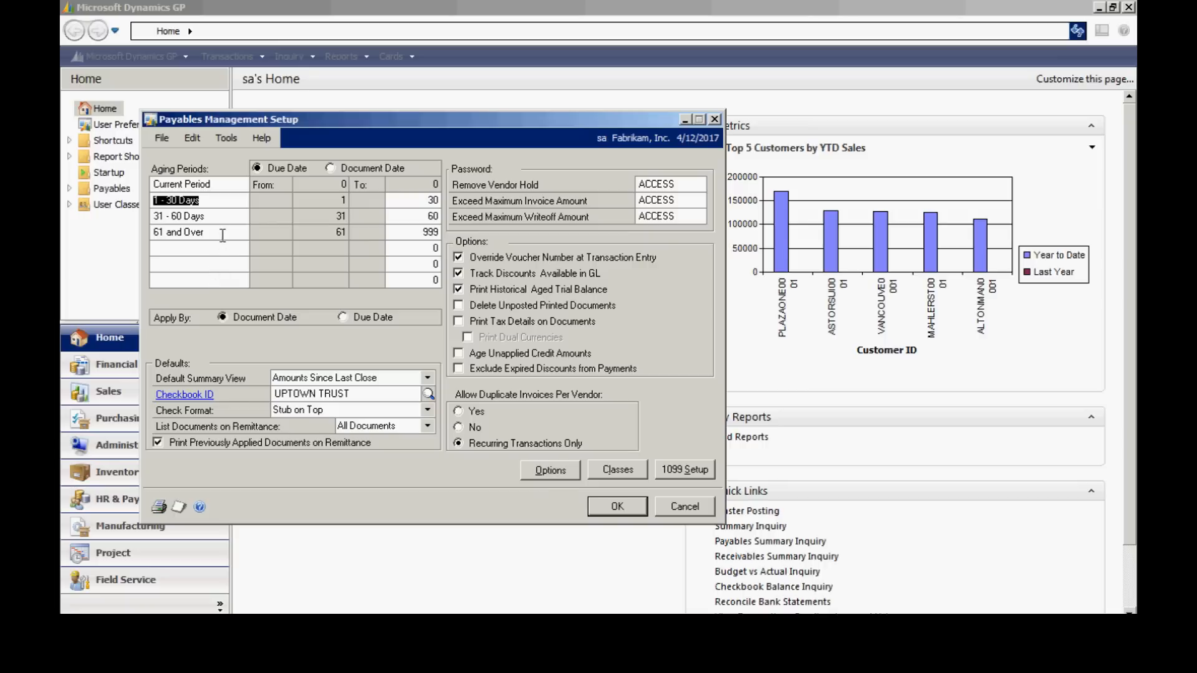
mouse_move(222, 271)
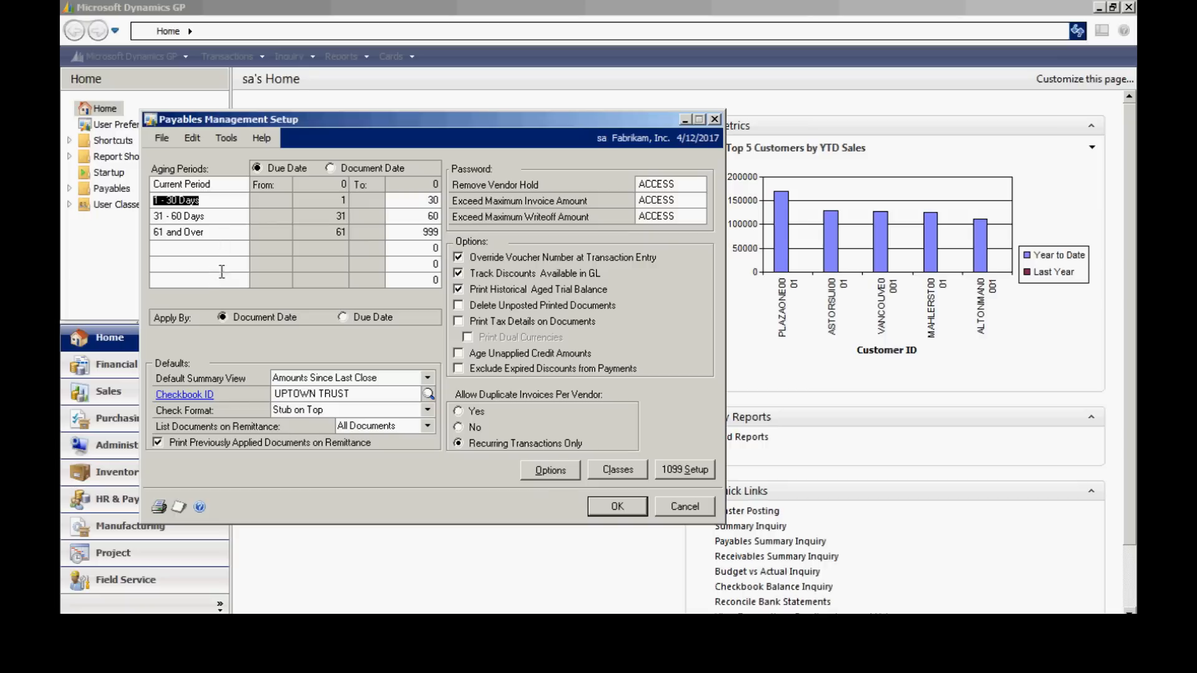
mouse_move(242, 350)
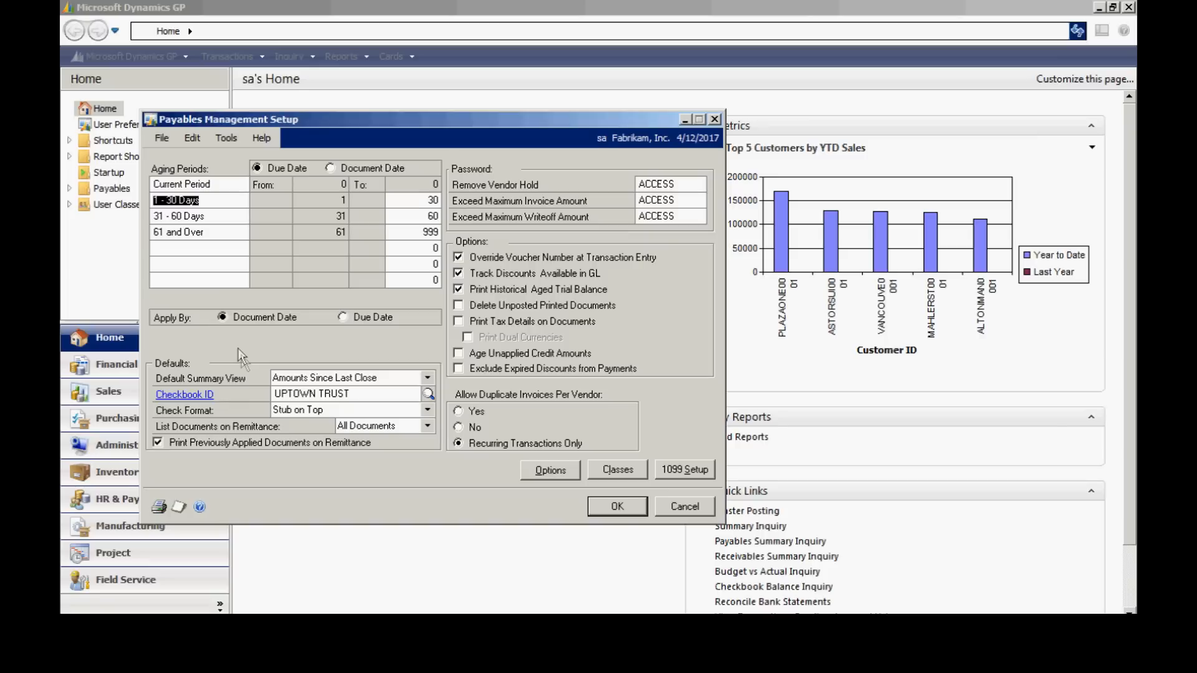
mouse_move(618, 487)
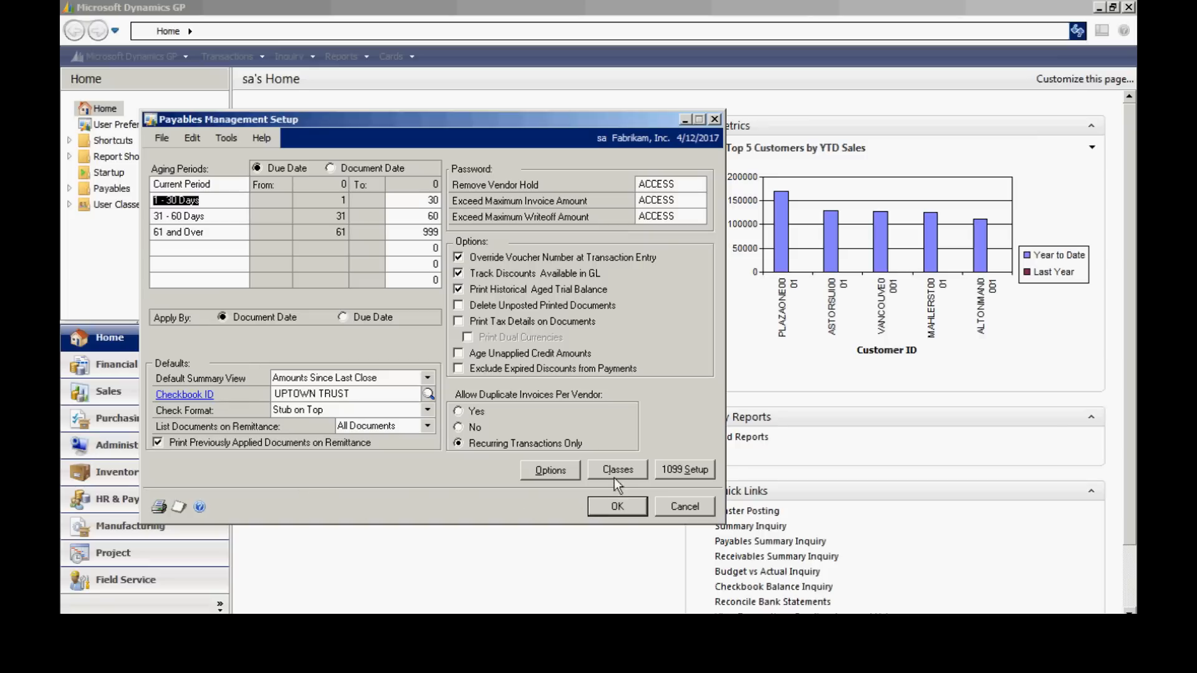
- Open Vendor Class Setup showing the U.S. Vendors - Inventory class
click(617, 470)
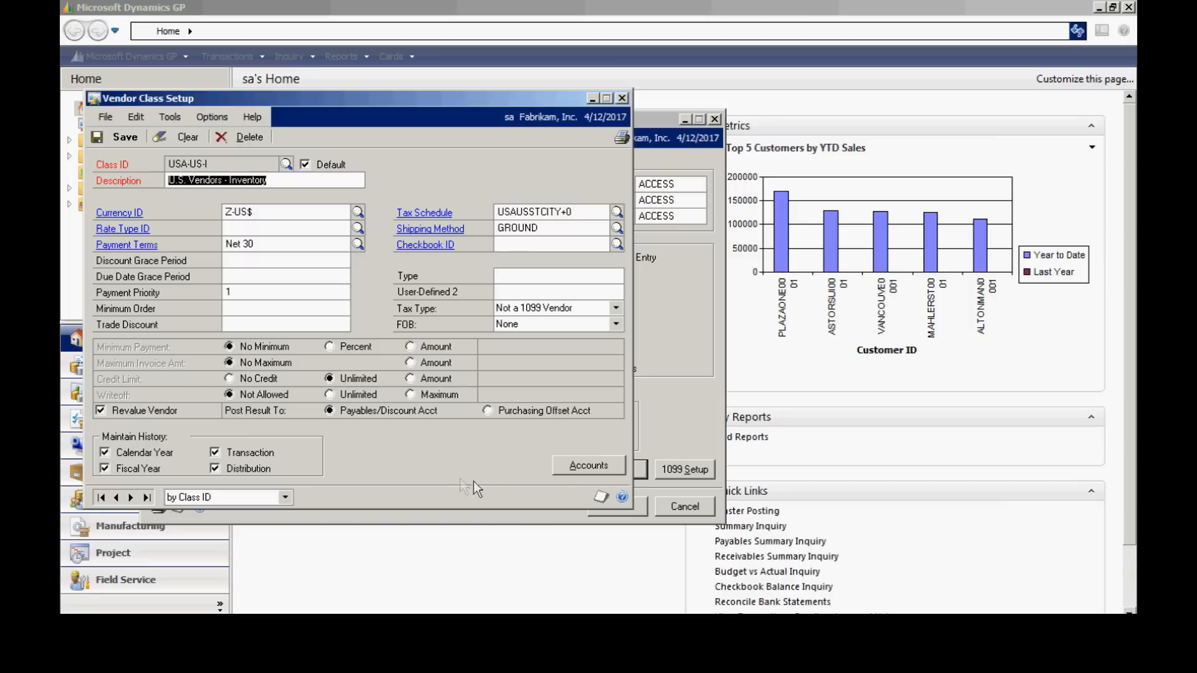
mouse_move(457, 487)
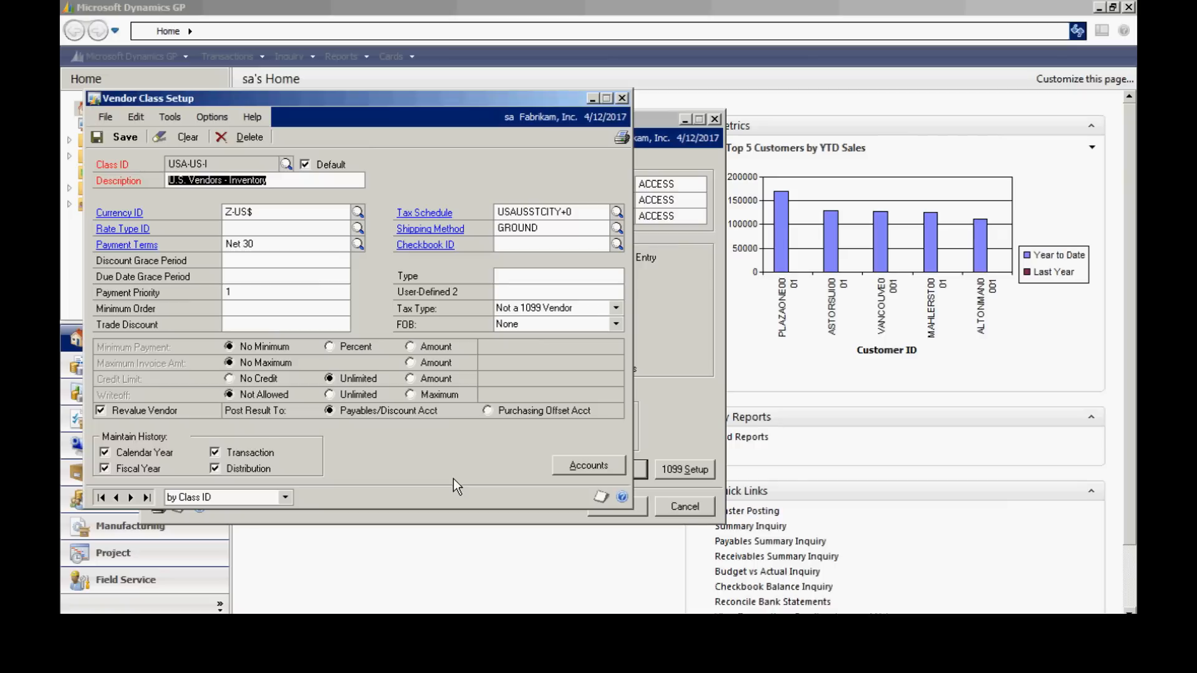
mouse_move(445, 476)
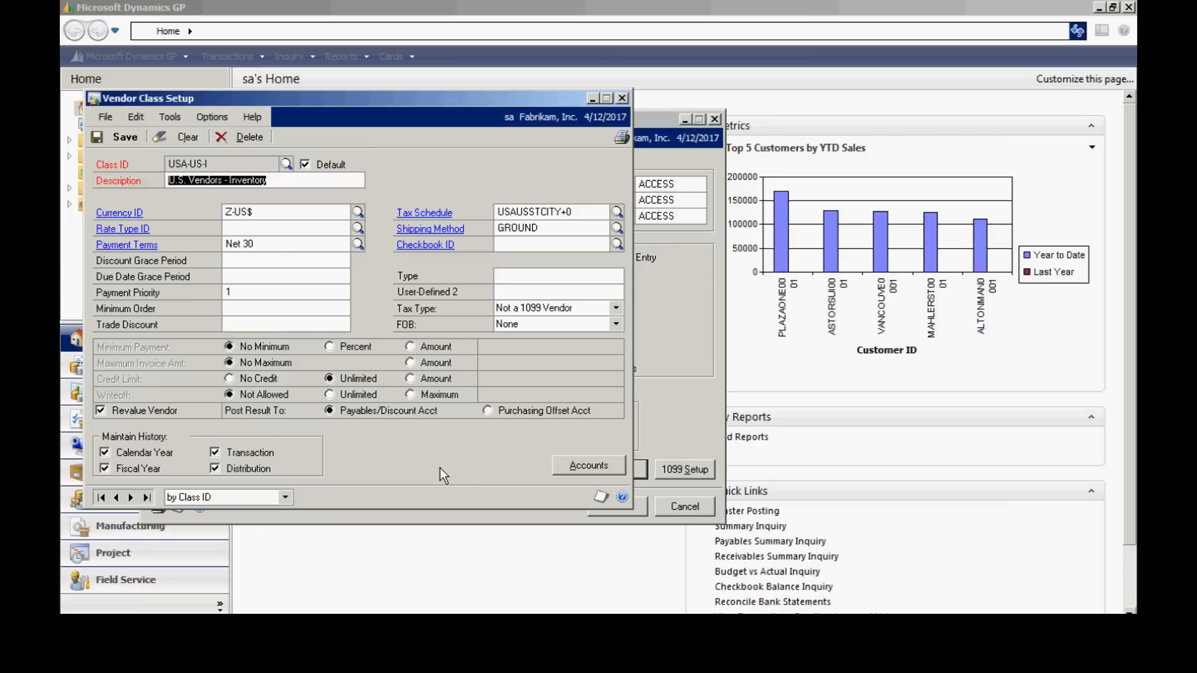
mouse_move(462, 481)
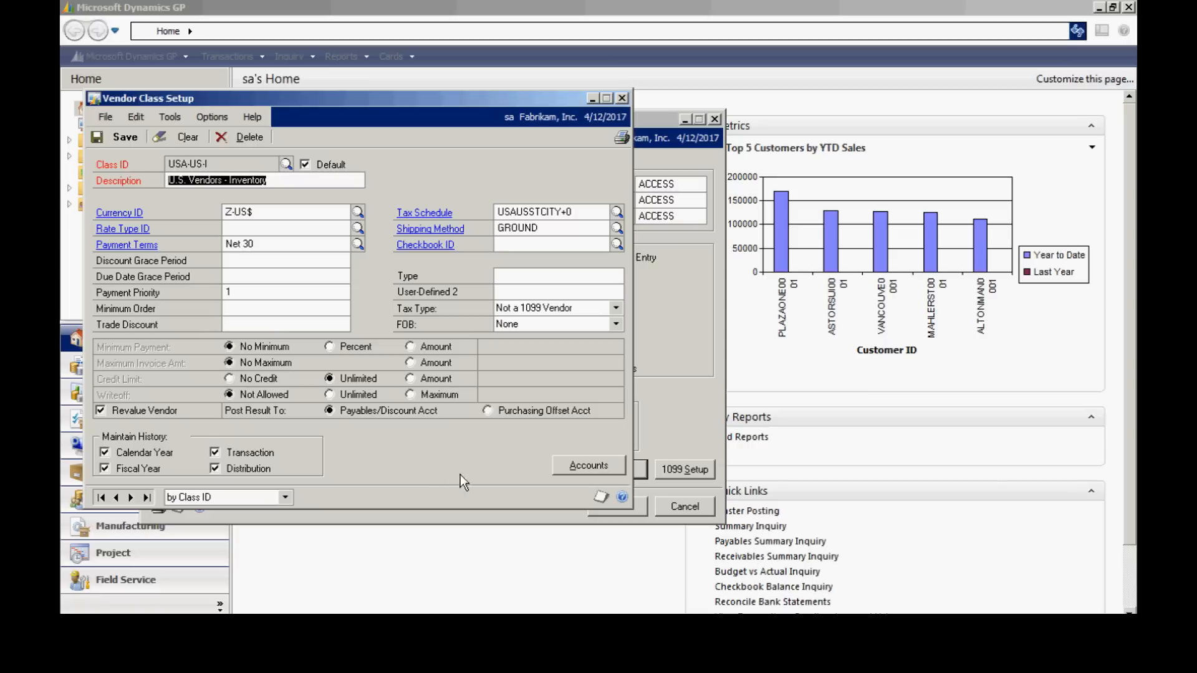
mouse_move(479, 410)
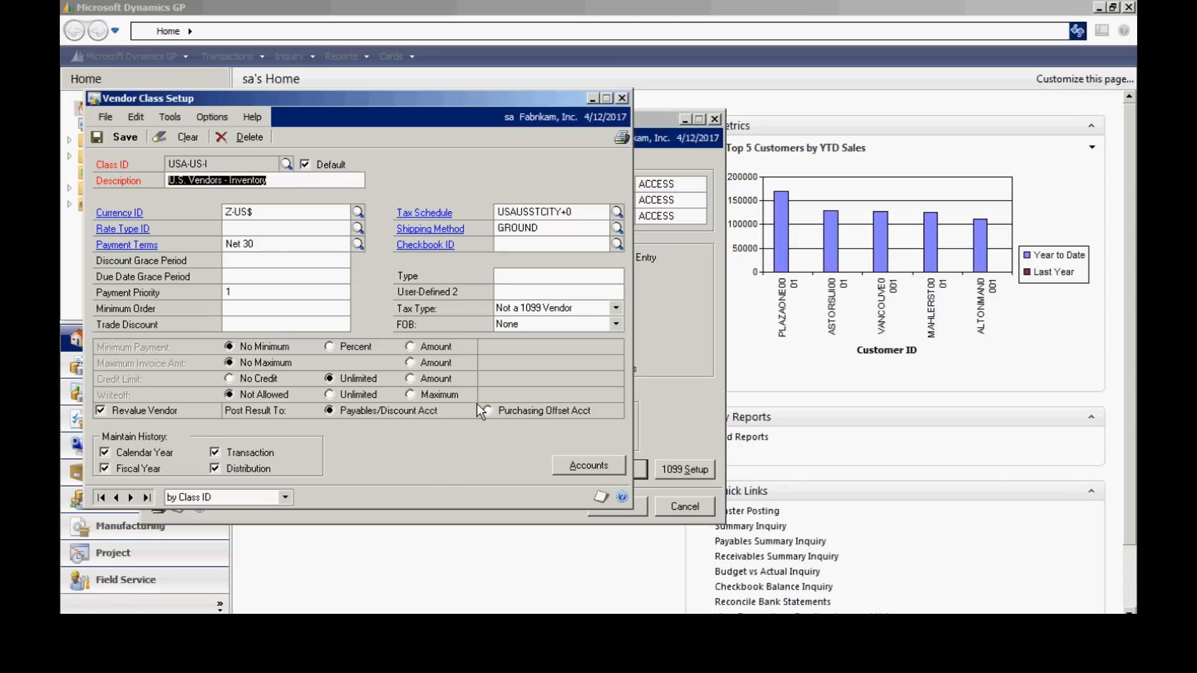
mouse_move(176, 451)
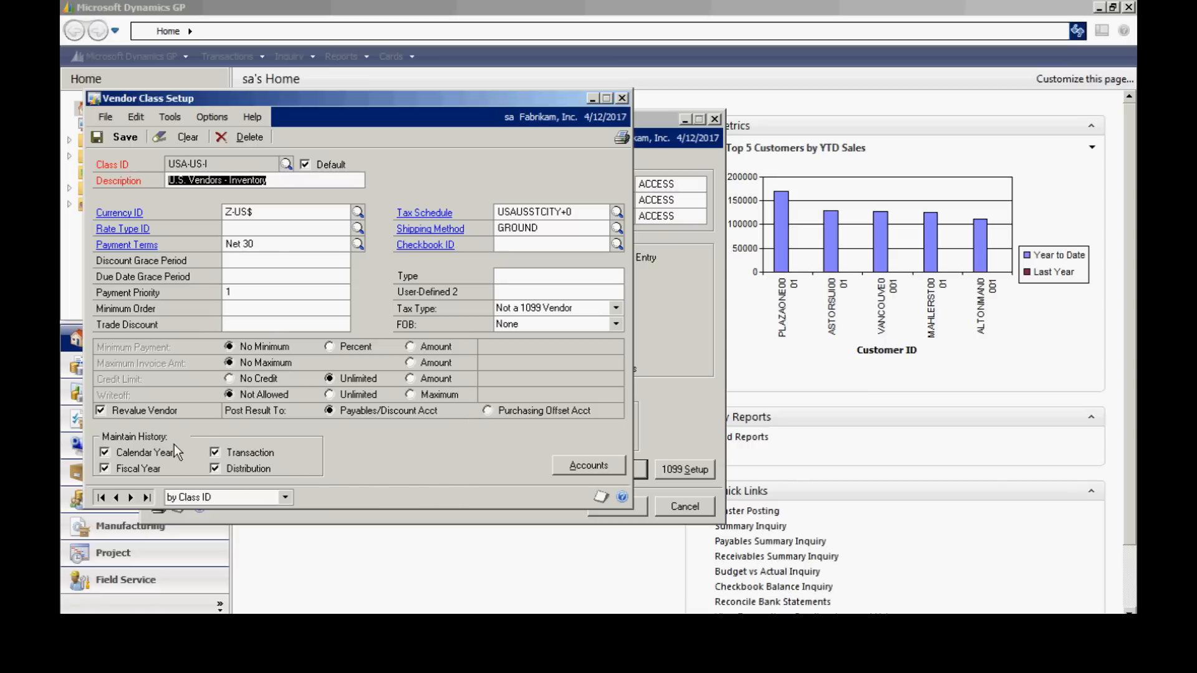
mouse_move(180, 477)
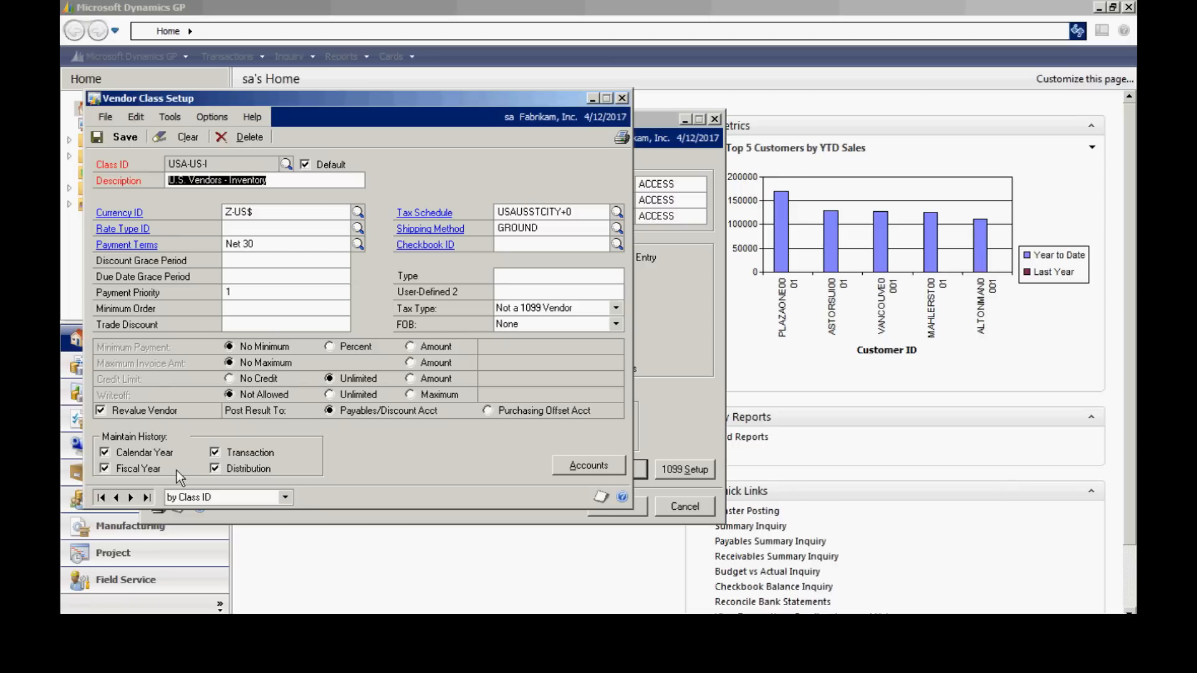
mouse_move(377, 483)
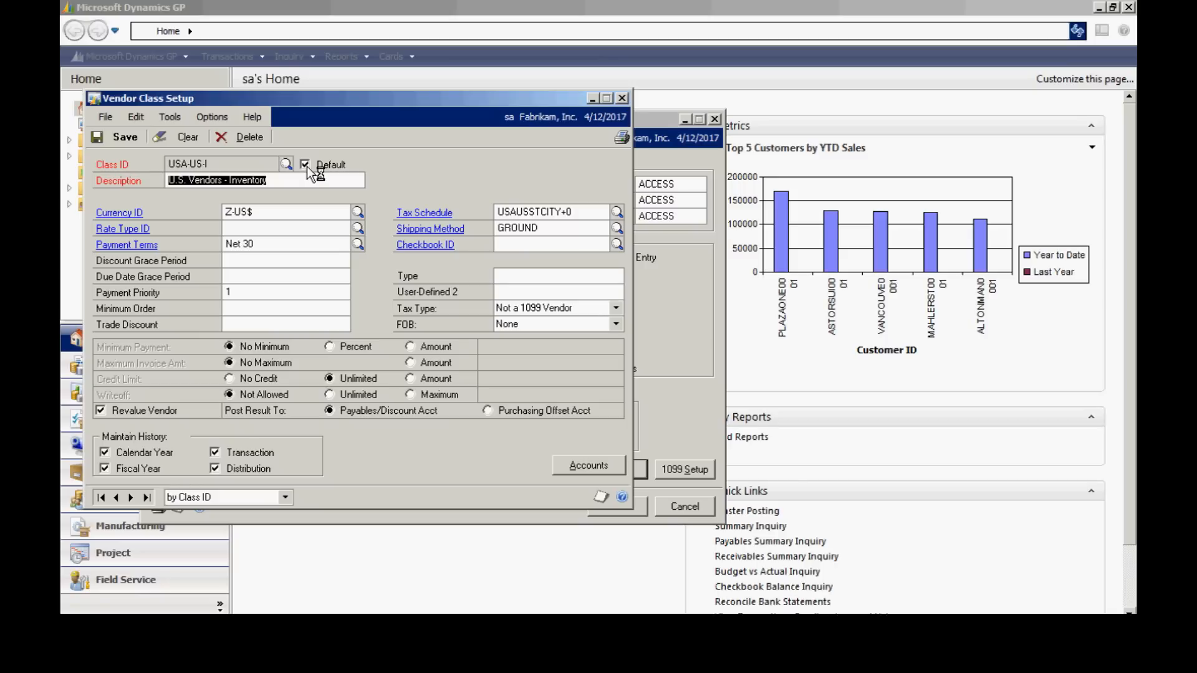
mouse_move(572, 480)
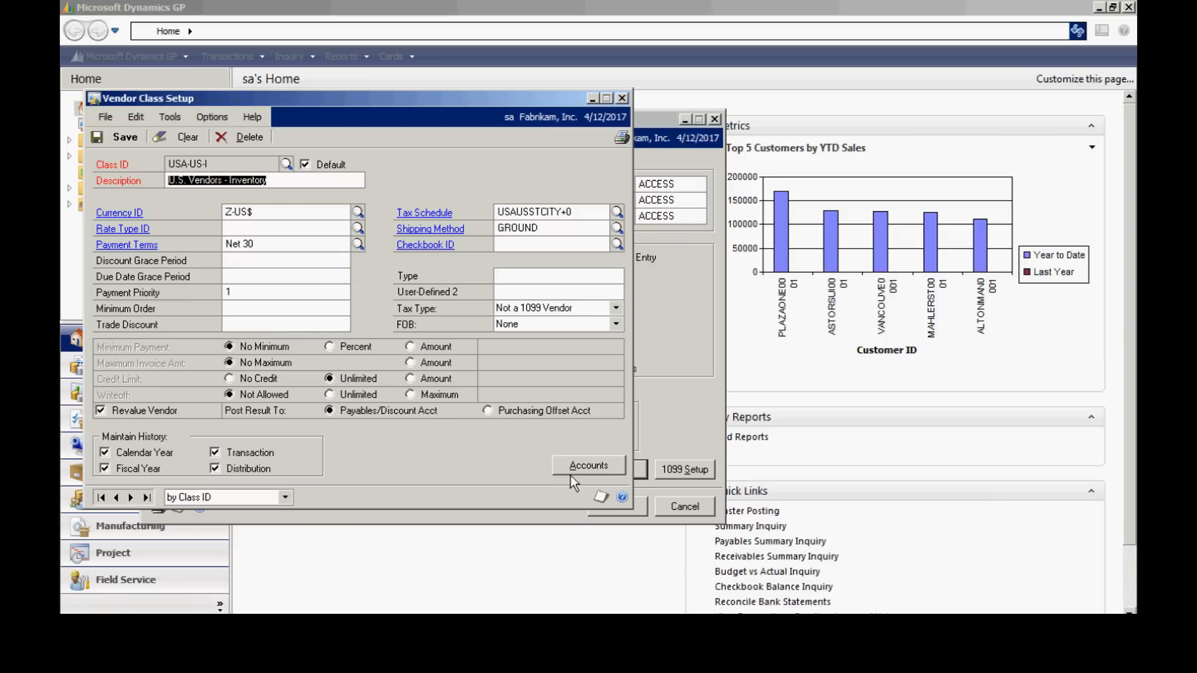
- Open Vendor Class Accounts Setup for the USA-US-I vendor class
click(588, 466)
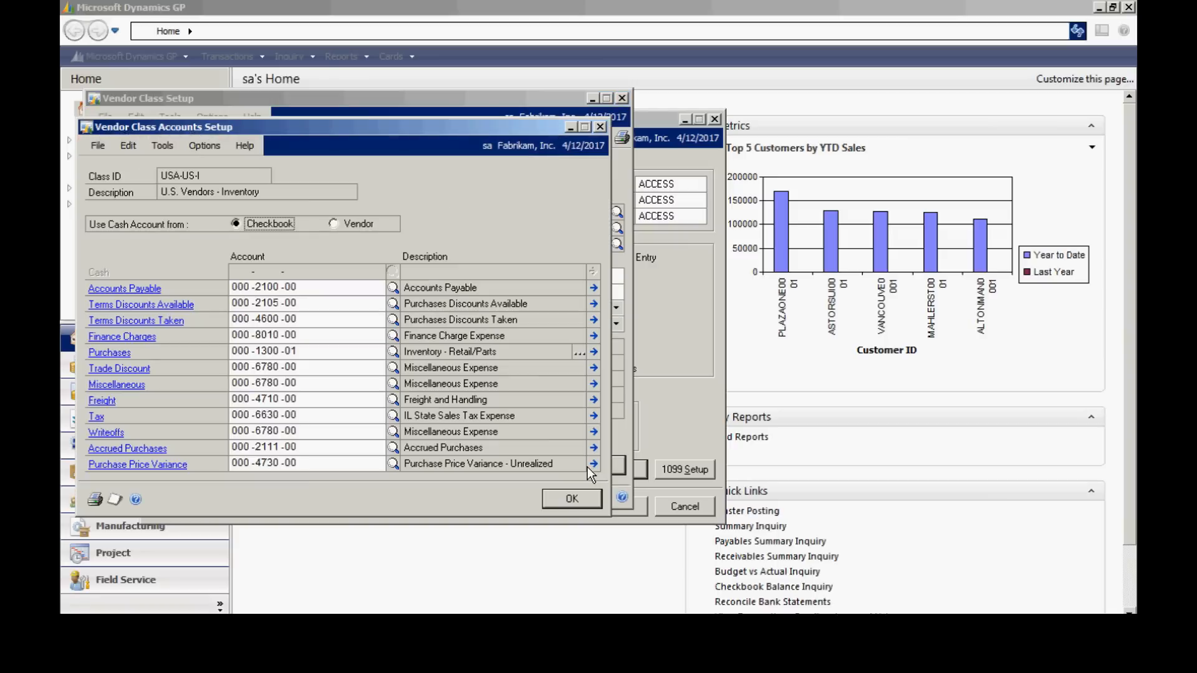
mouse_move(390, 519)
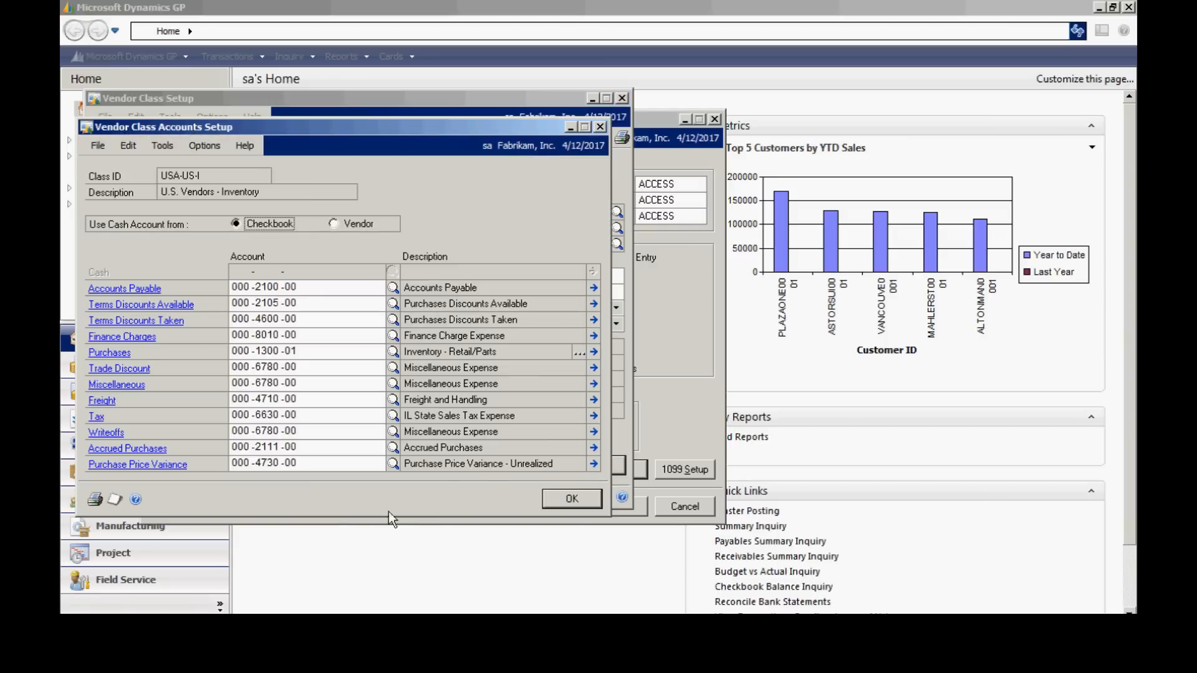
mouse_move(213, 300)
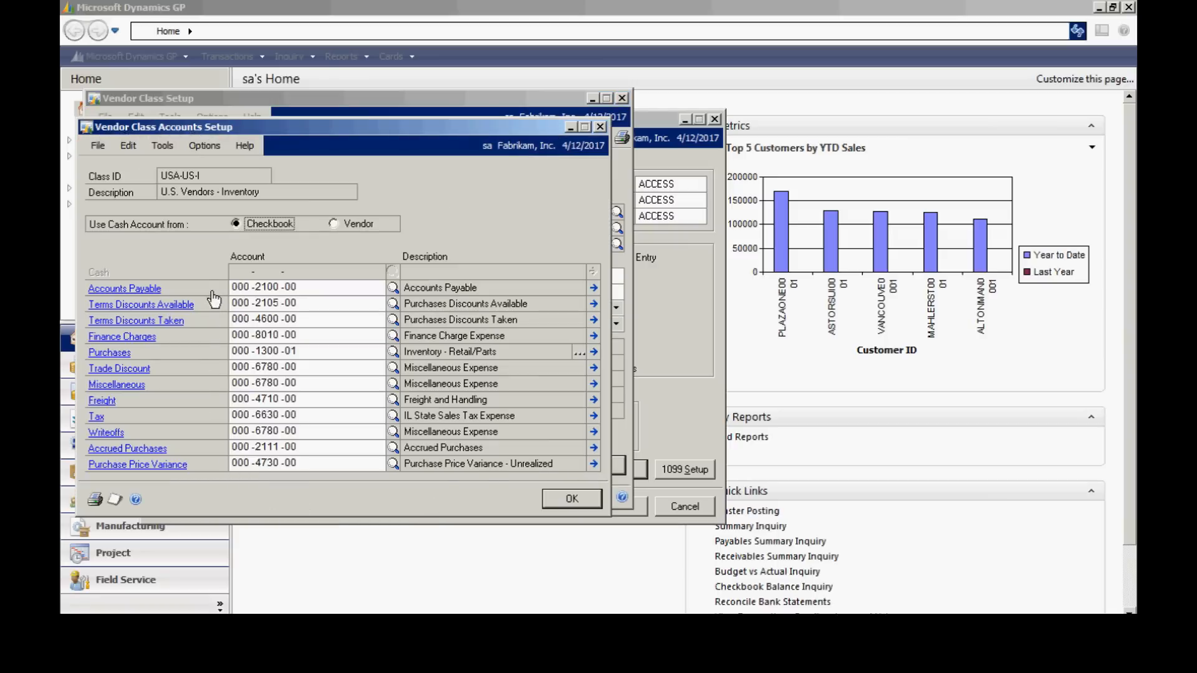
mouse_move(210, 476)
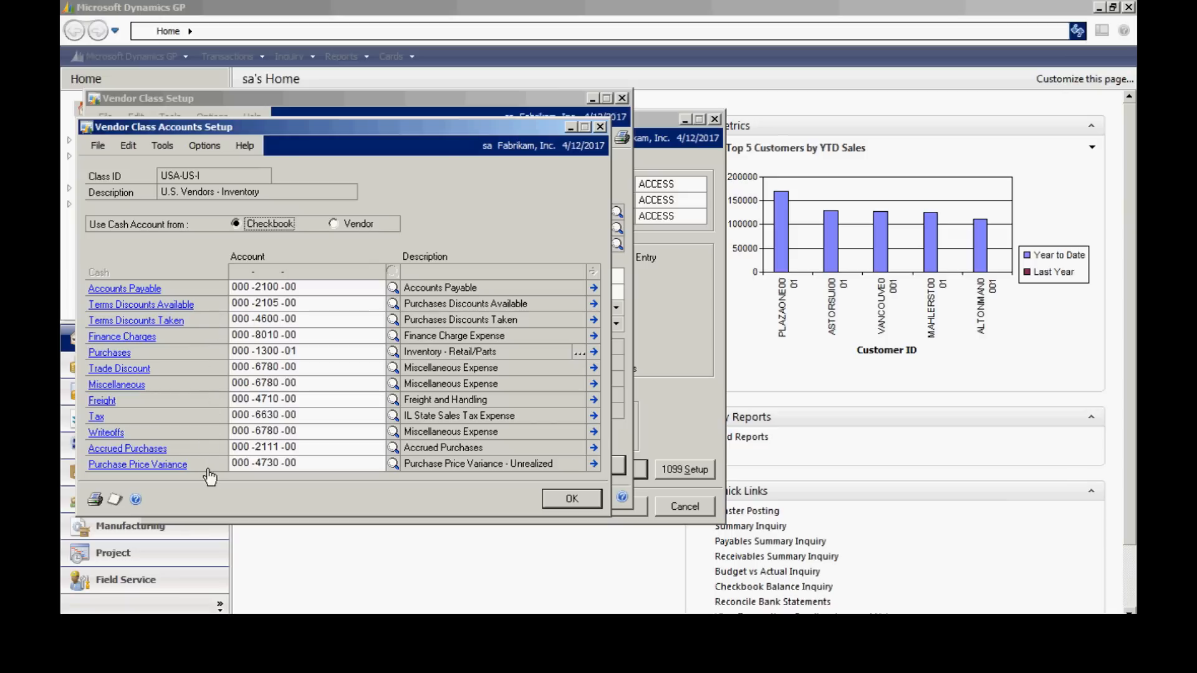
mouse_move(307, 305)
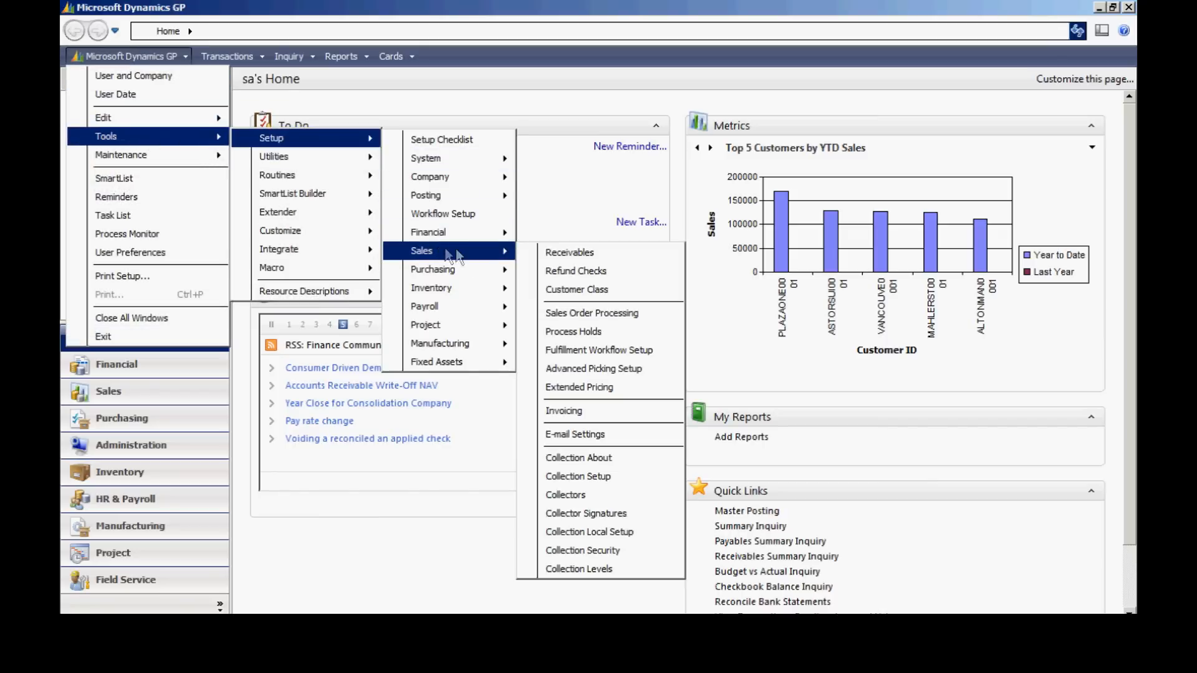
- Open Receivables Management Setup and move its window into view
click(568, 252)
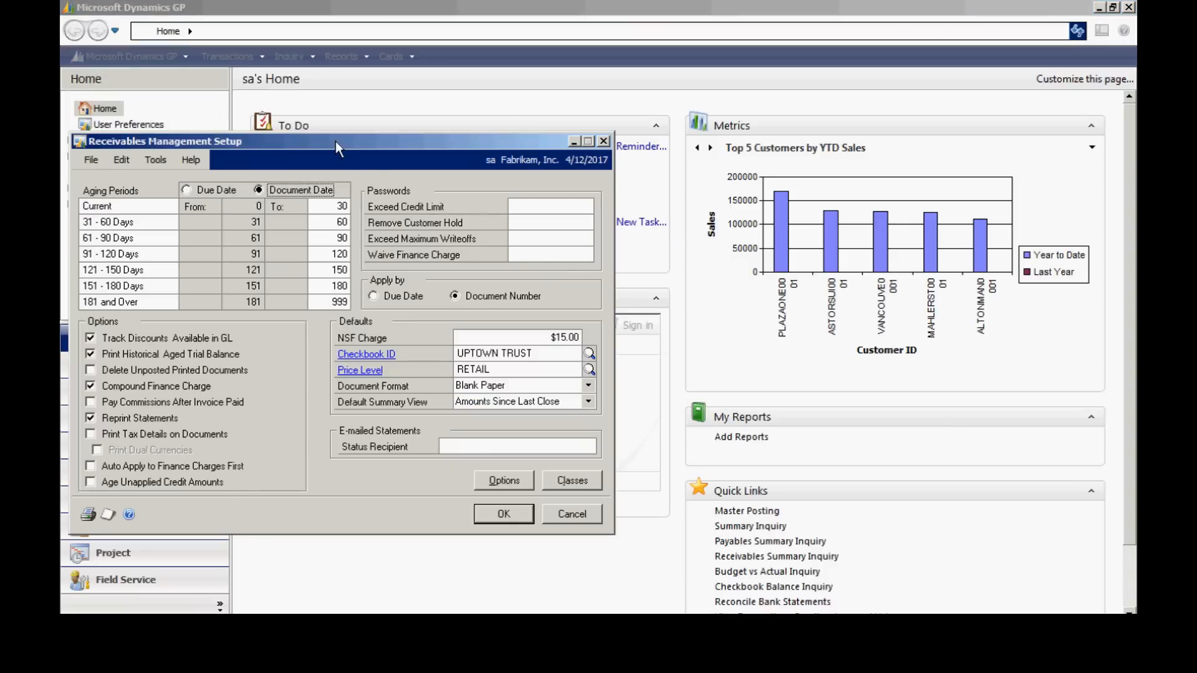
drag(336, 147, 385, 158)
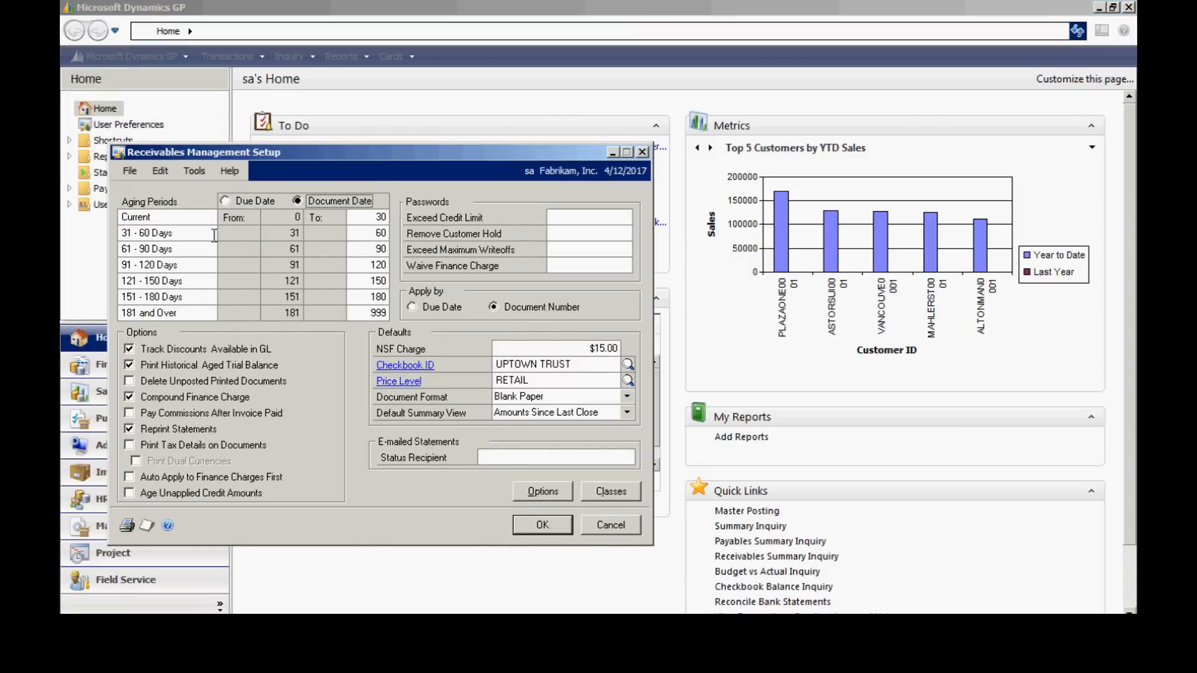
mouse_move(204, 316)
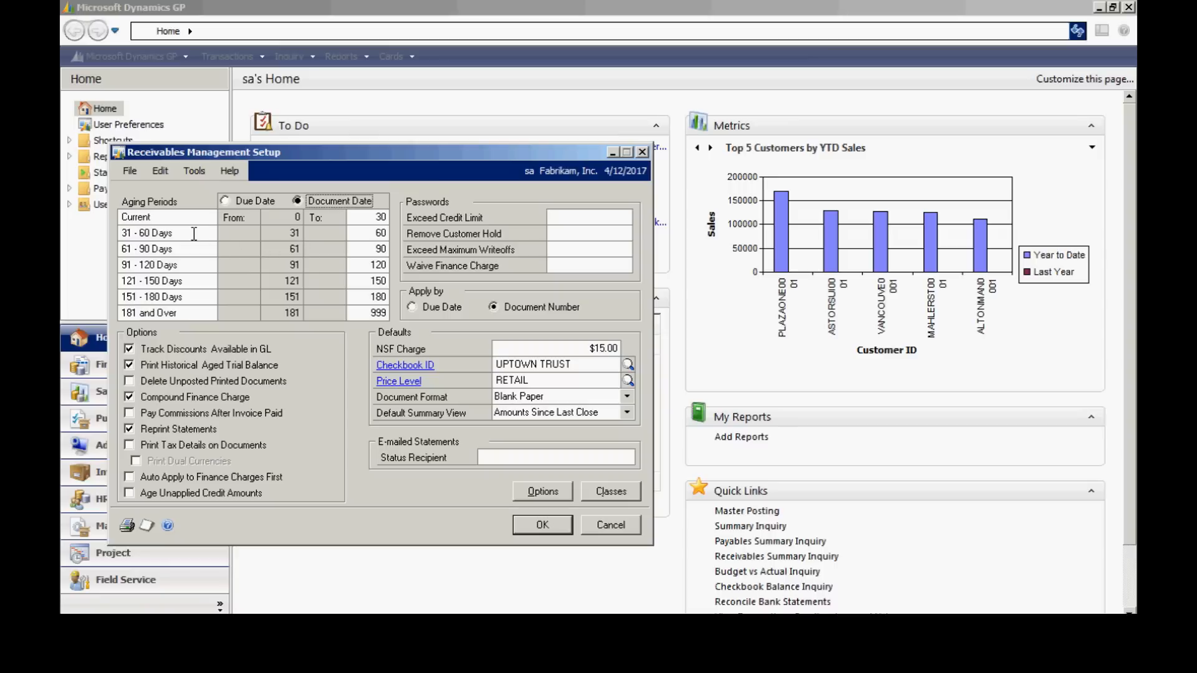
mouse_move(310, 380)
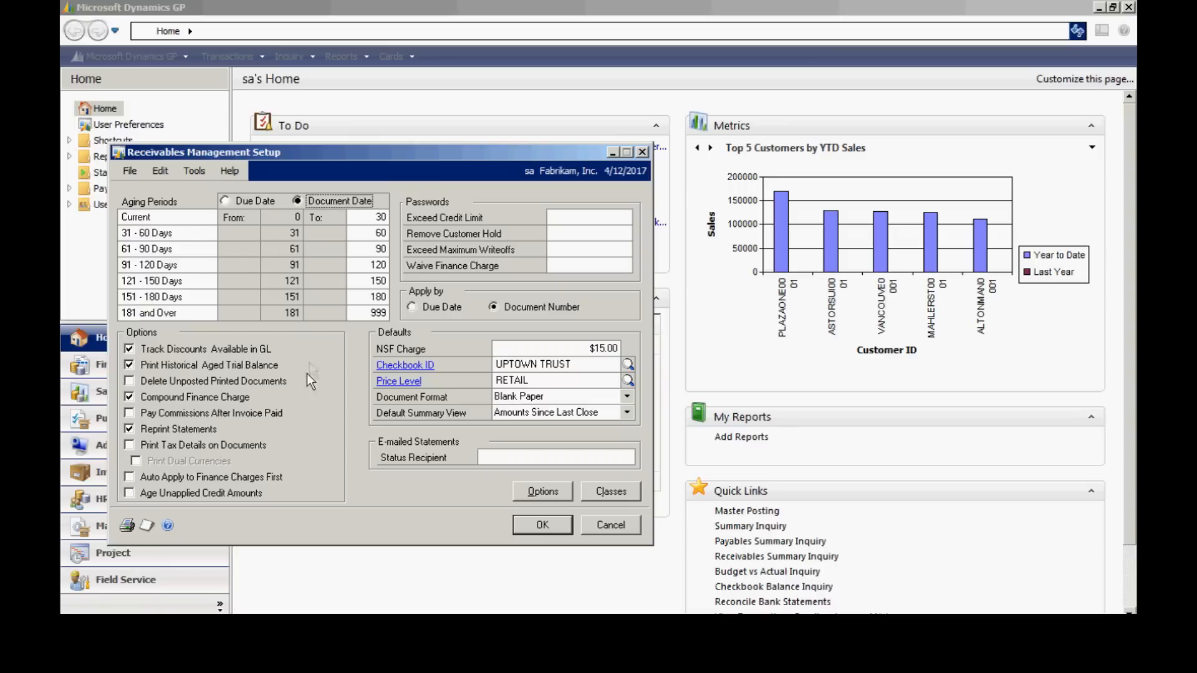
mouse_move(326, 511)
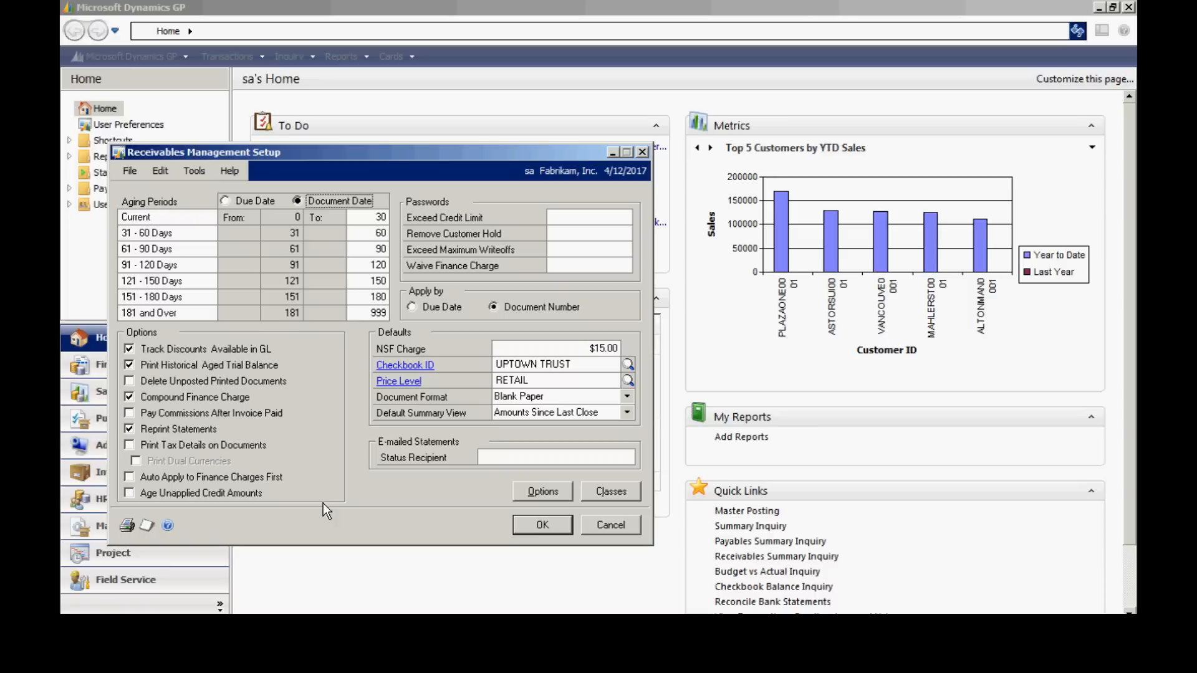
mouse_move(449, 512)
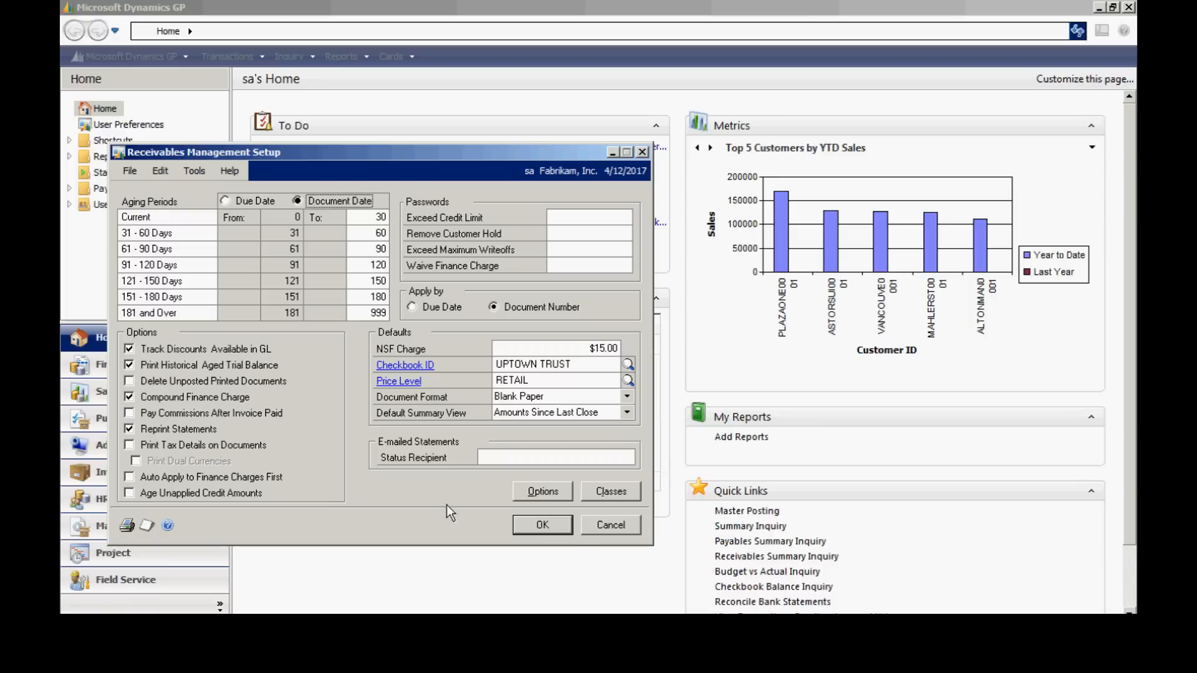
- Open Customer Class Setup showing the USA-ILMO-T1 class
click(609, 491)
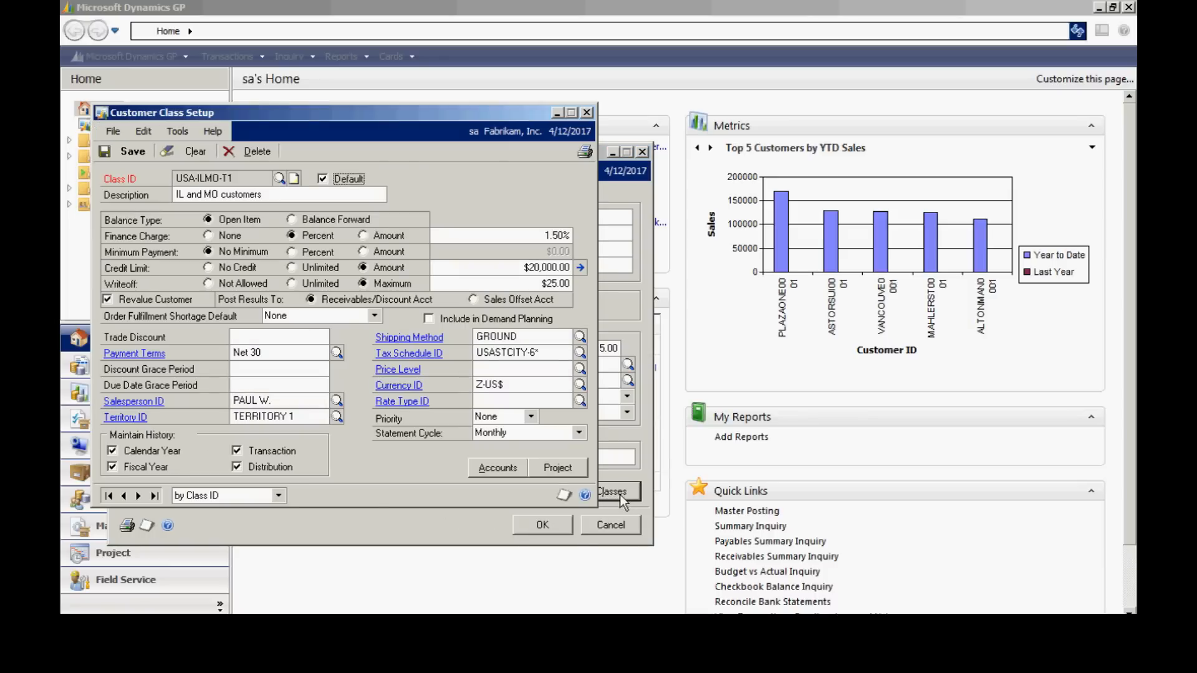
mouse_move(375, 497)
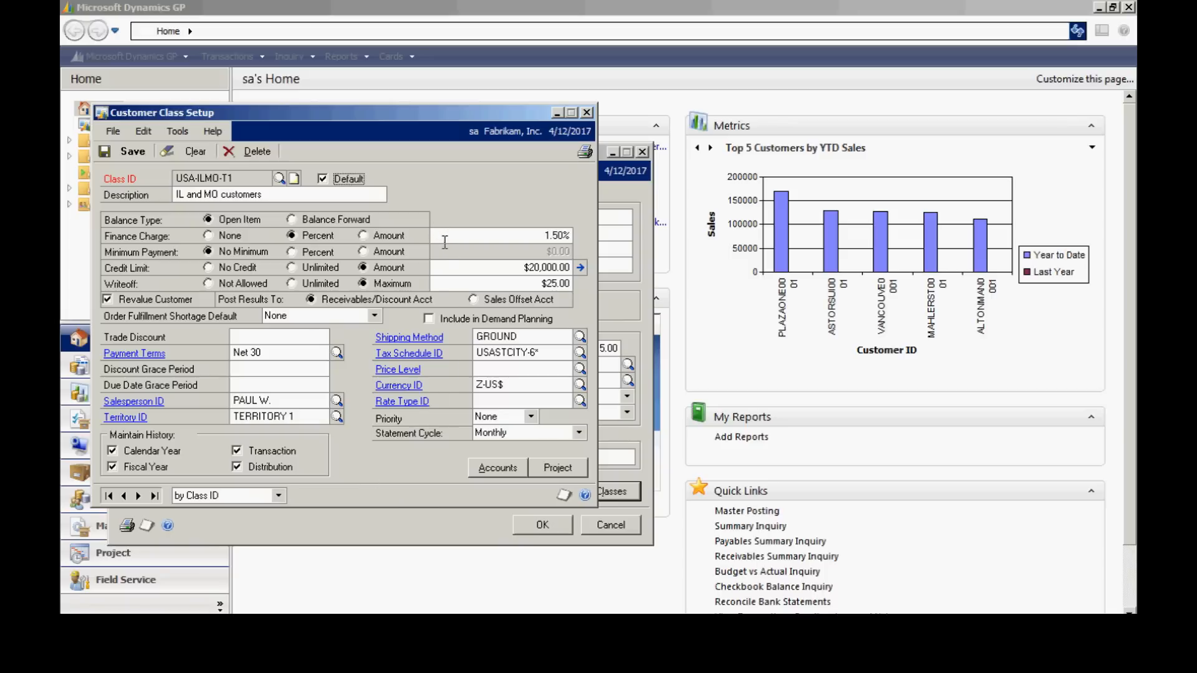
mouse_move(443, 303)
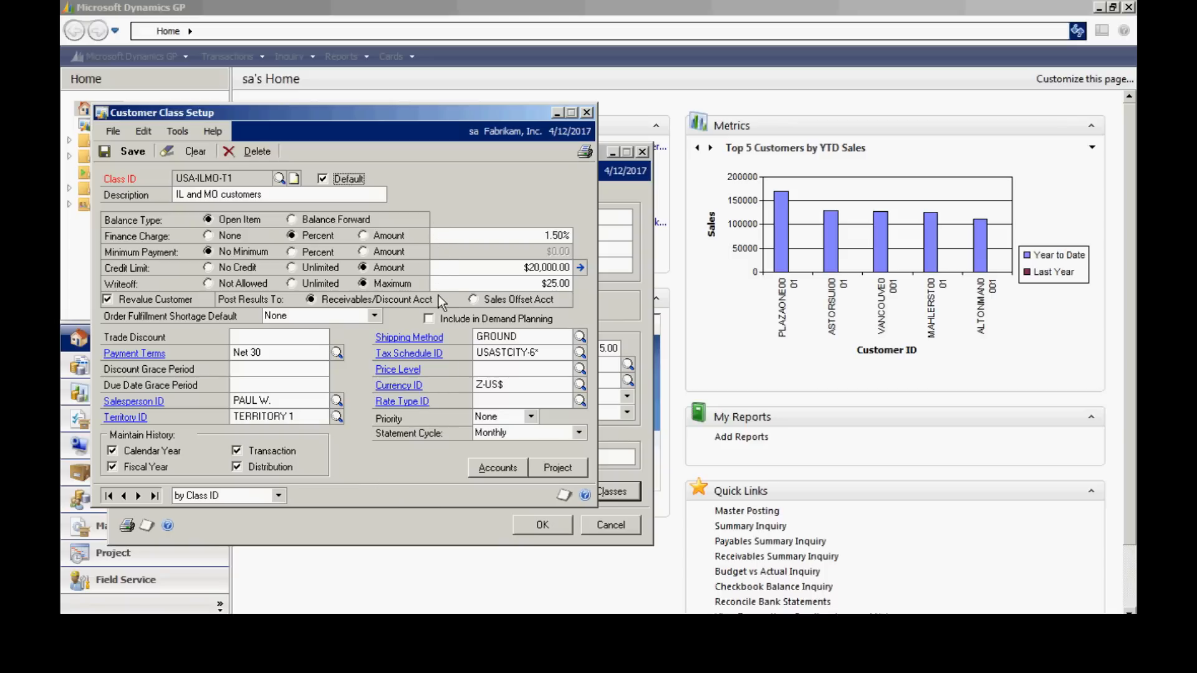
mouse_move(363, 465)
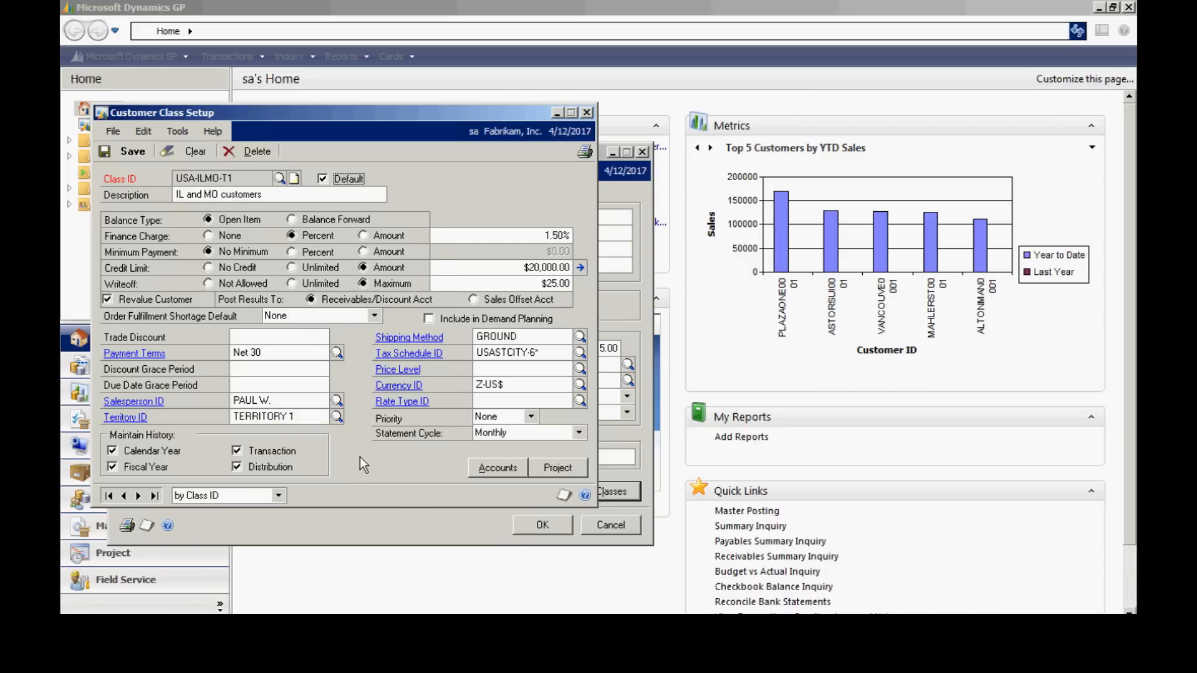
mouse_move(177, 458)
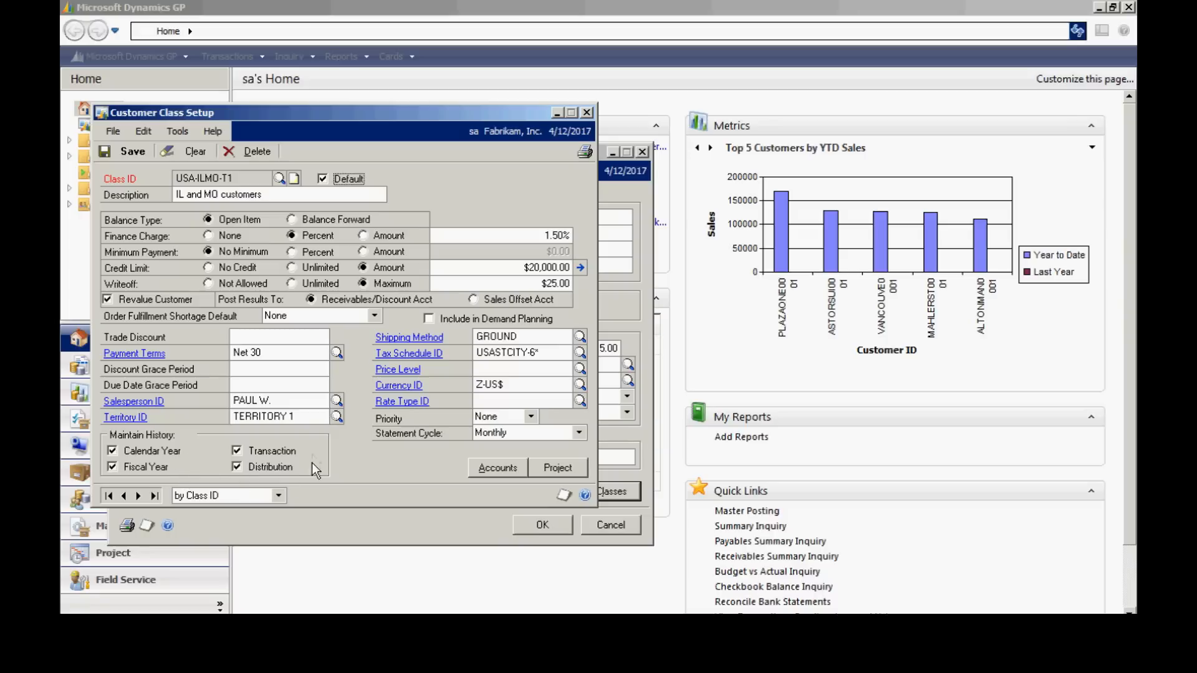
mouse_move(317, 462)
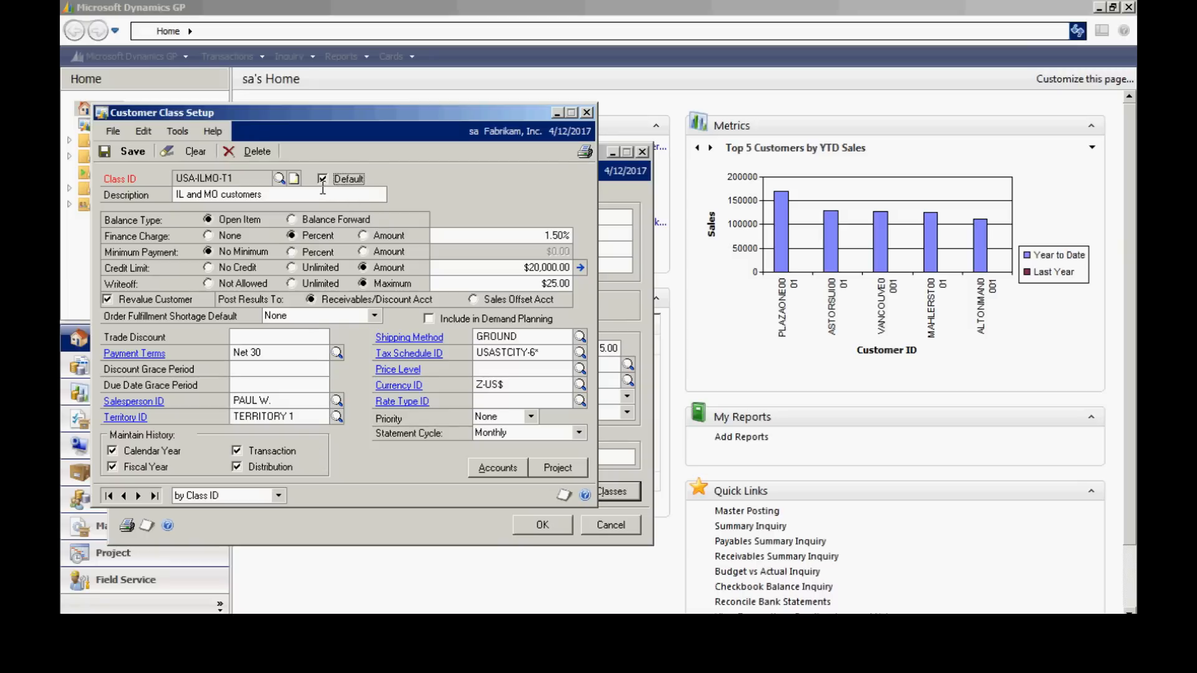
mouse_move(371, 482)
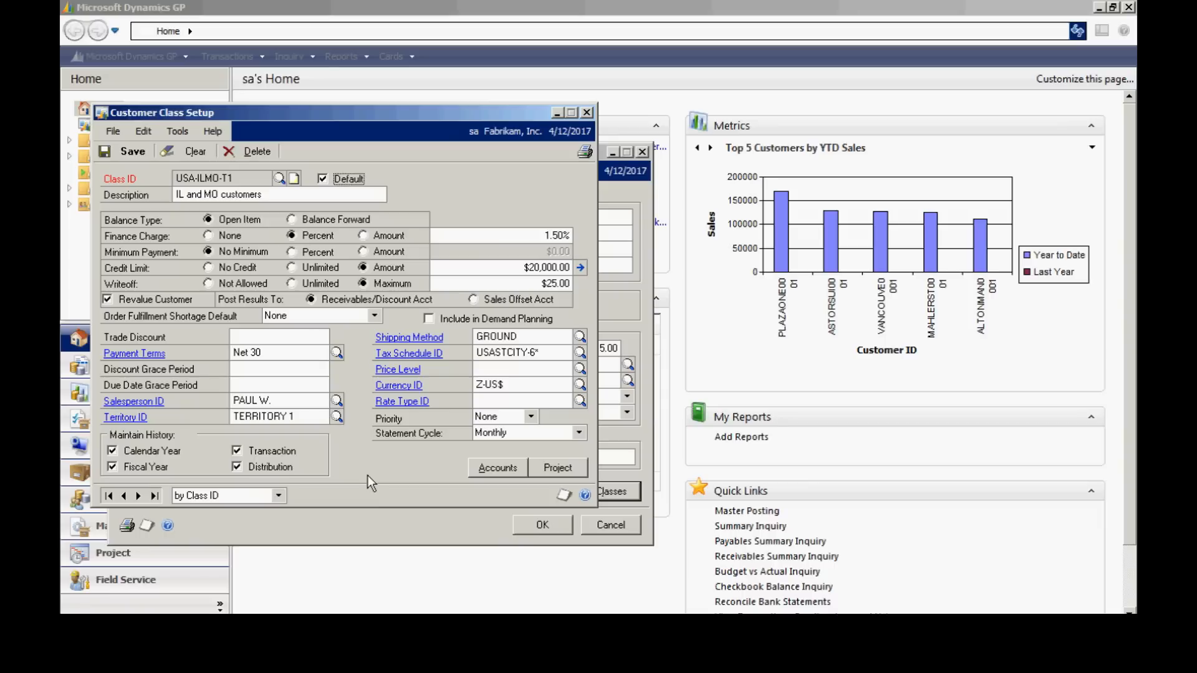
mouse_move(504, 496)
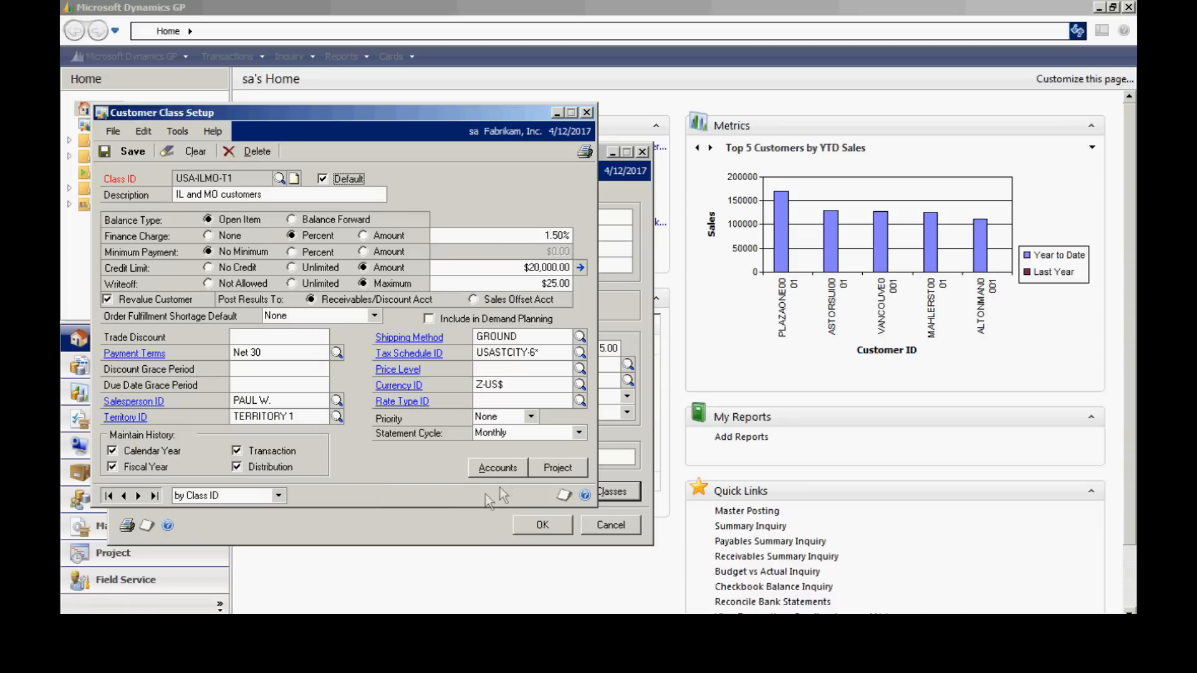
- Open Customer Class Accounts Setup listing USA-ILMO-T1 posting accounts and checkbook
click(496, 468)
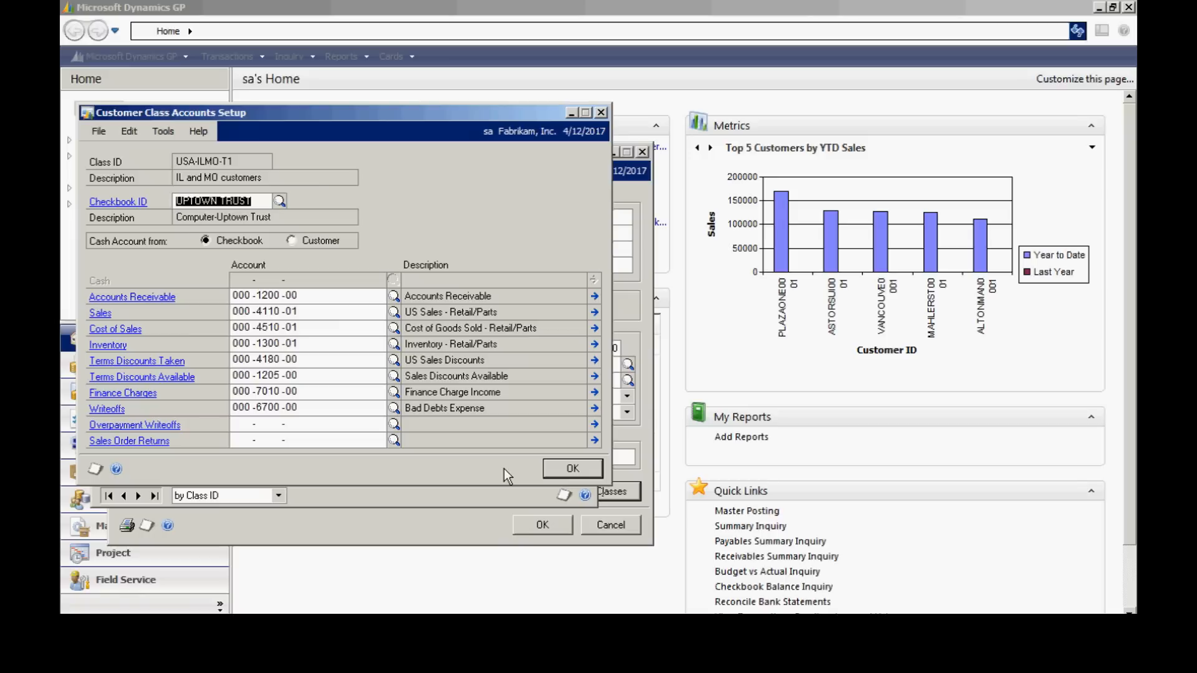
mouse_move(289, 466)
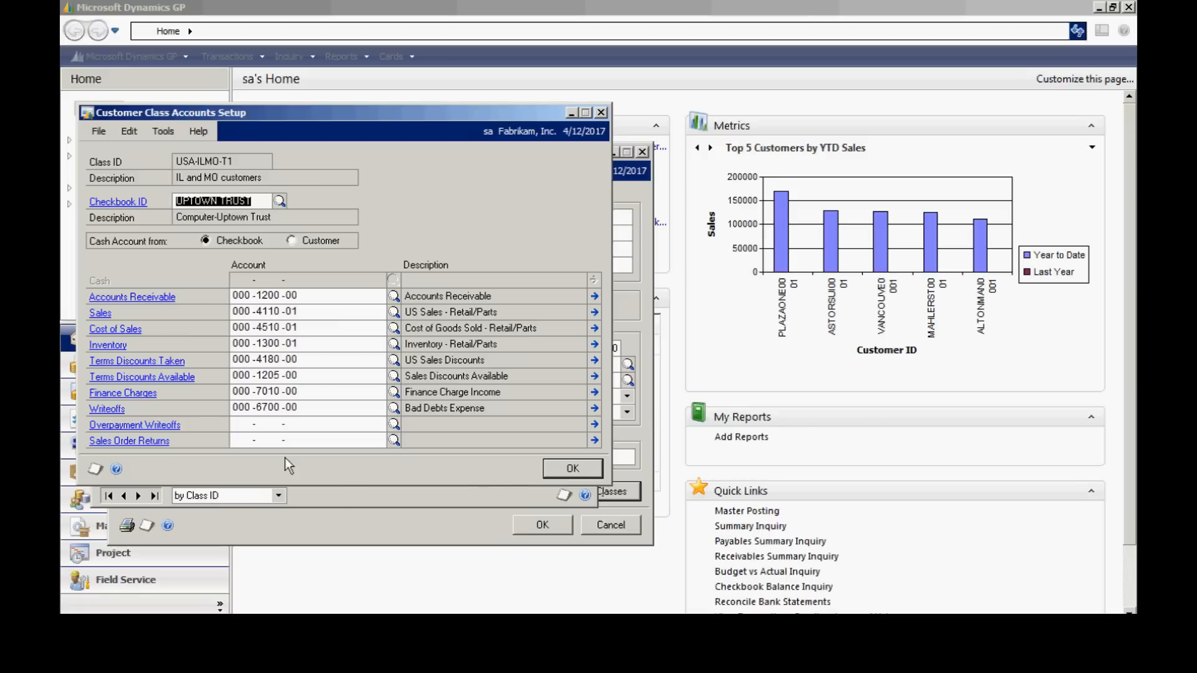
mouse_move(210, 414)
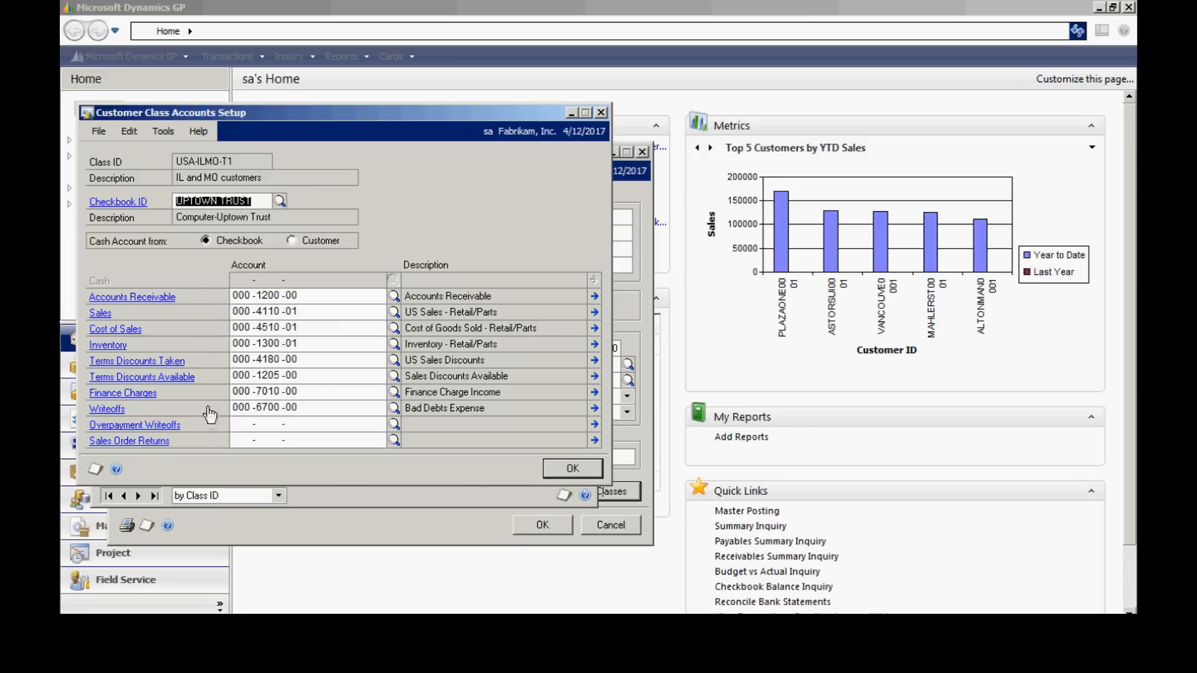
mouse_move(208, 449)
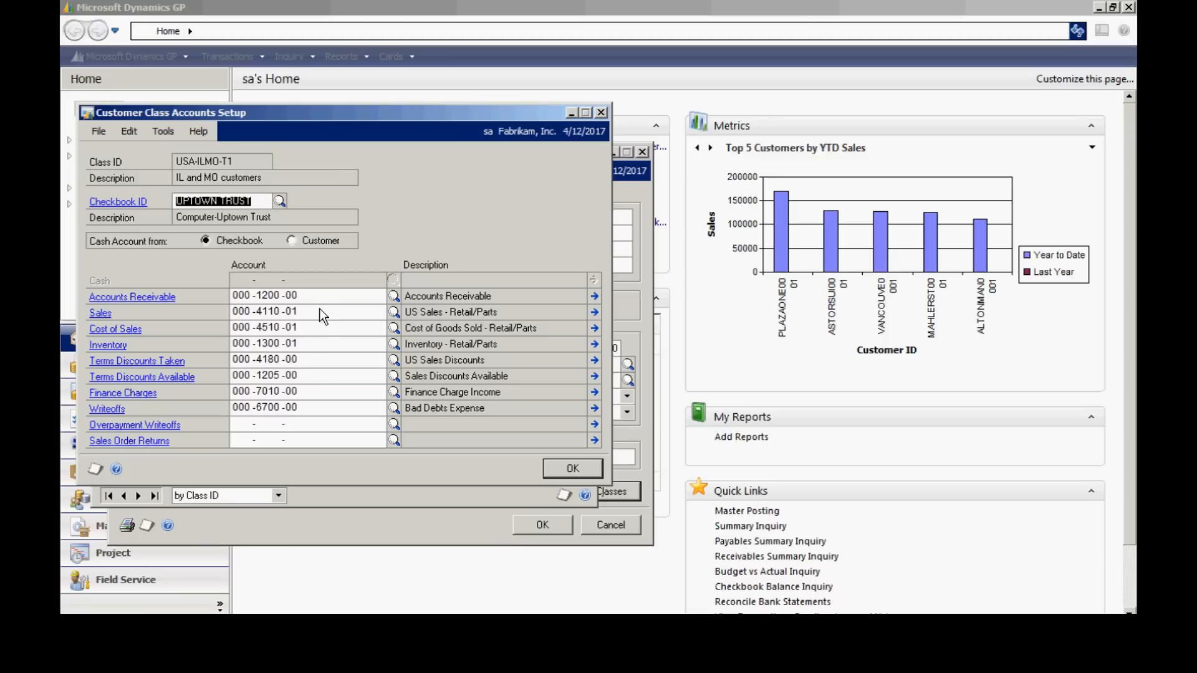
mouse_move(319, 412)
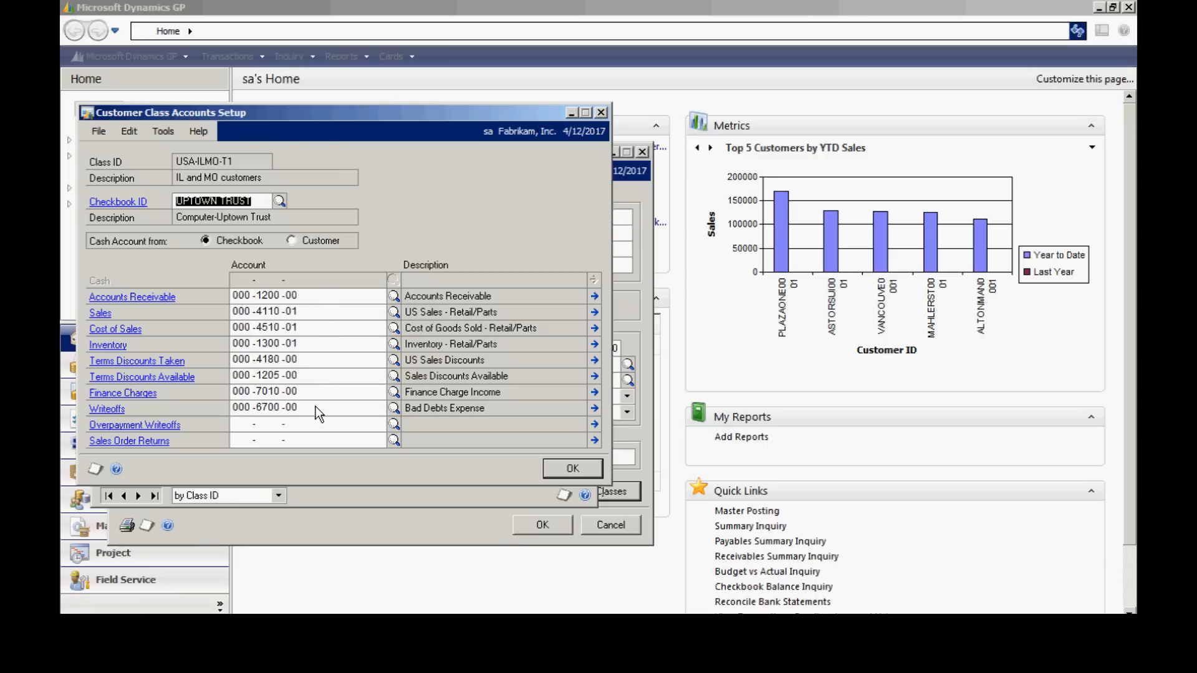